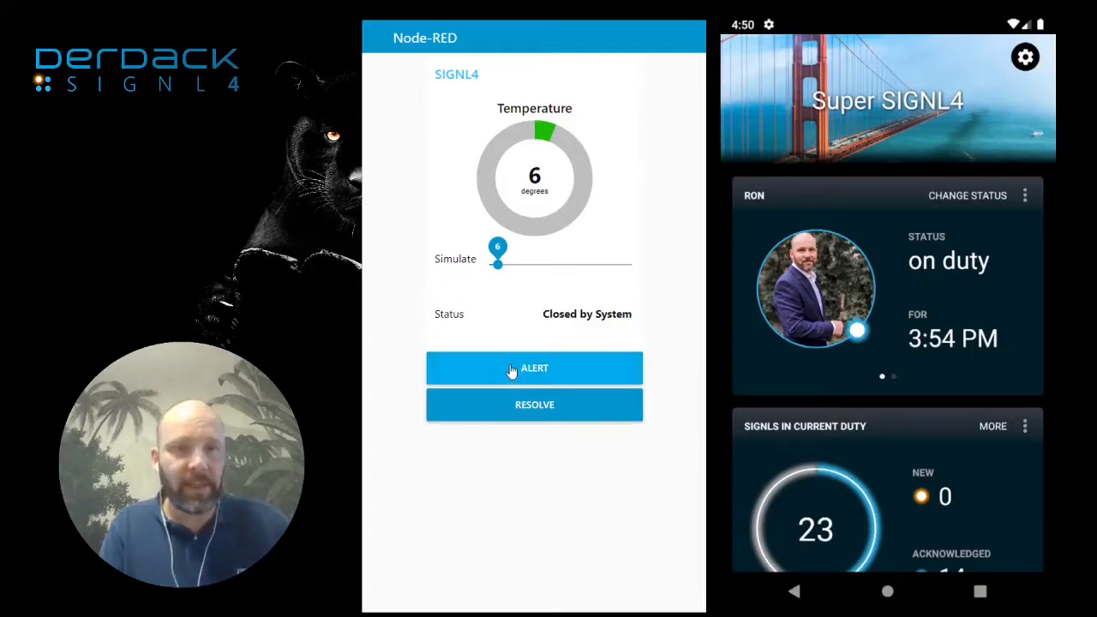
pyautogui.moveTo(517, 219)
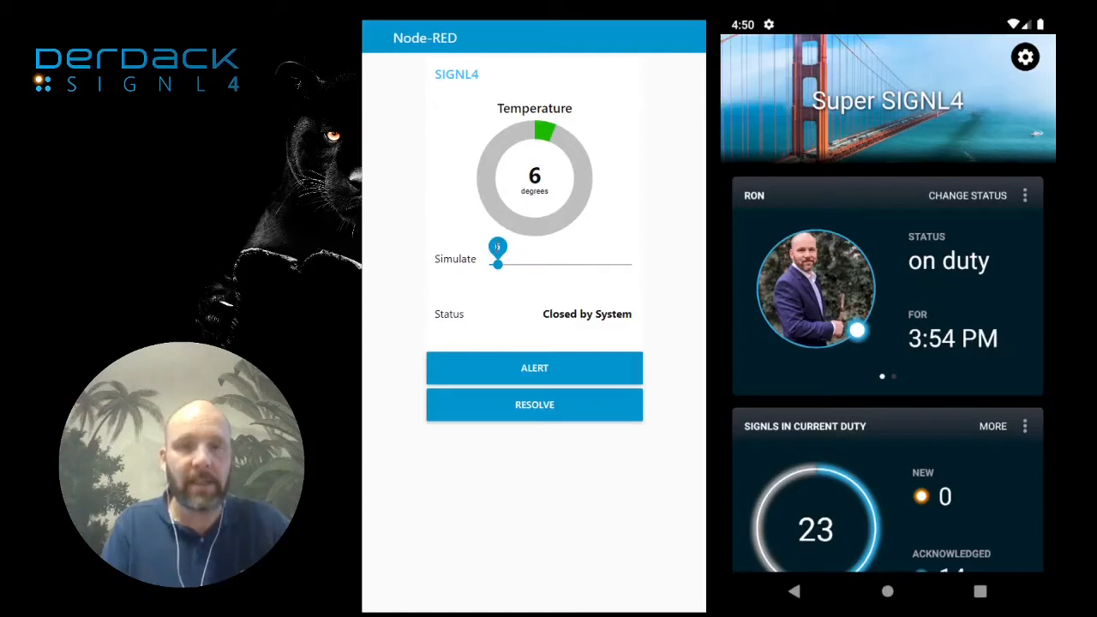
# Raise the Simulate slider to 86 degrees so the status reads New Alert by System.
pyautogui.moveTo(497, 264); pyautogui.dragTo(523, 264)
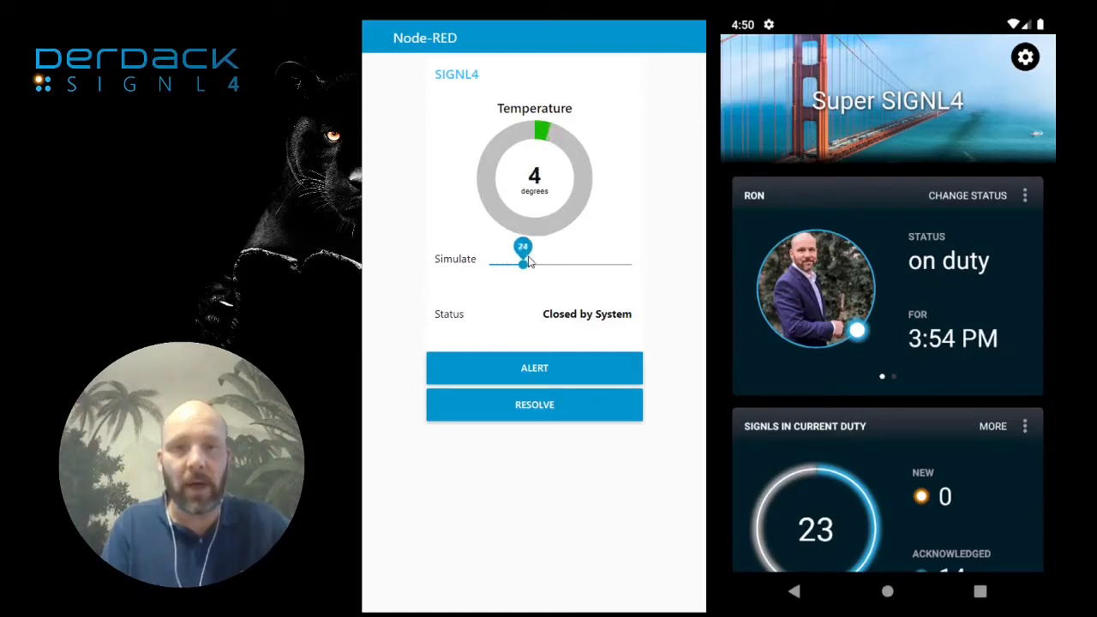
pyautogui.moveTo(522, 263); pyautogui.dragTo(615, 263)
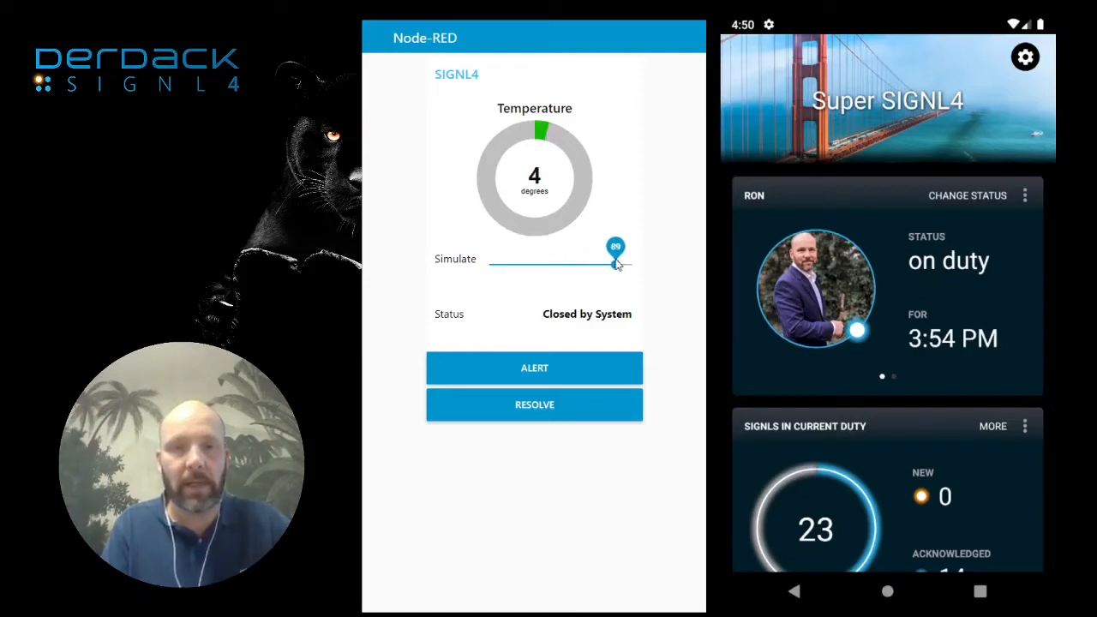
pyautogui.moveTo(616, 263); pyautogui.dragTo(612, 263)
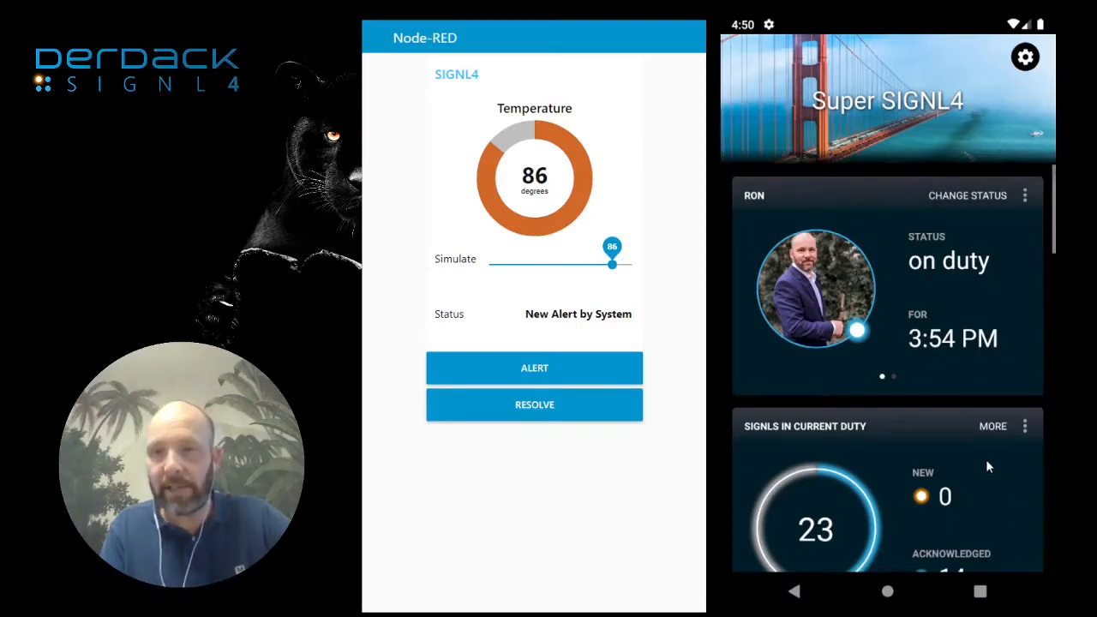
pyautogui.moveTo(946, 460)
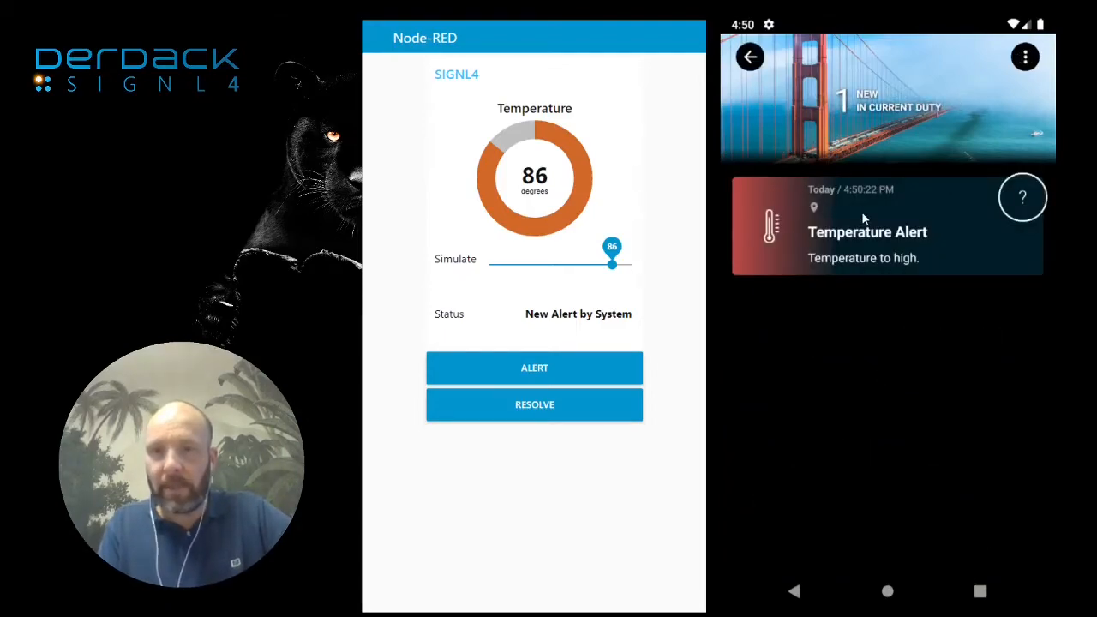
# Open the SIGNL4 Temperature Alert details, then lower the simulated temperature to 6 degrees.
pyautogui.click(887, 224)
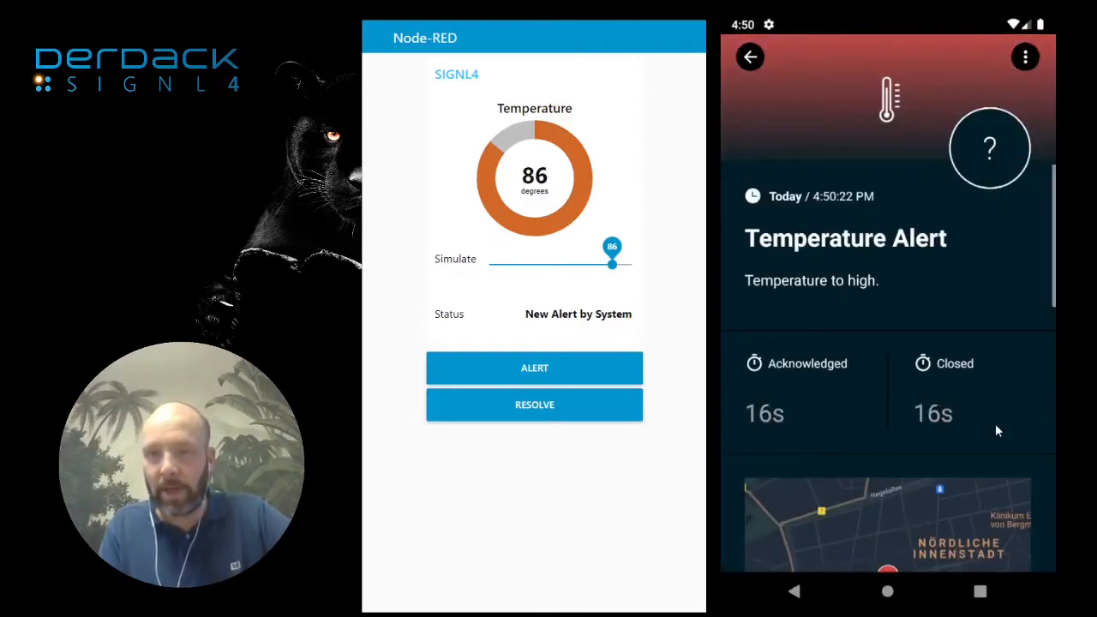
pyautogui.moveTo(985, 168)
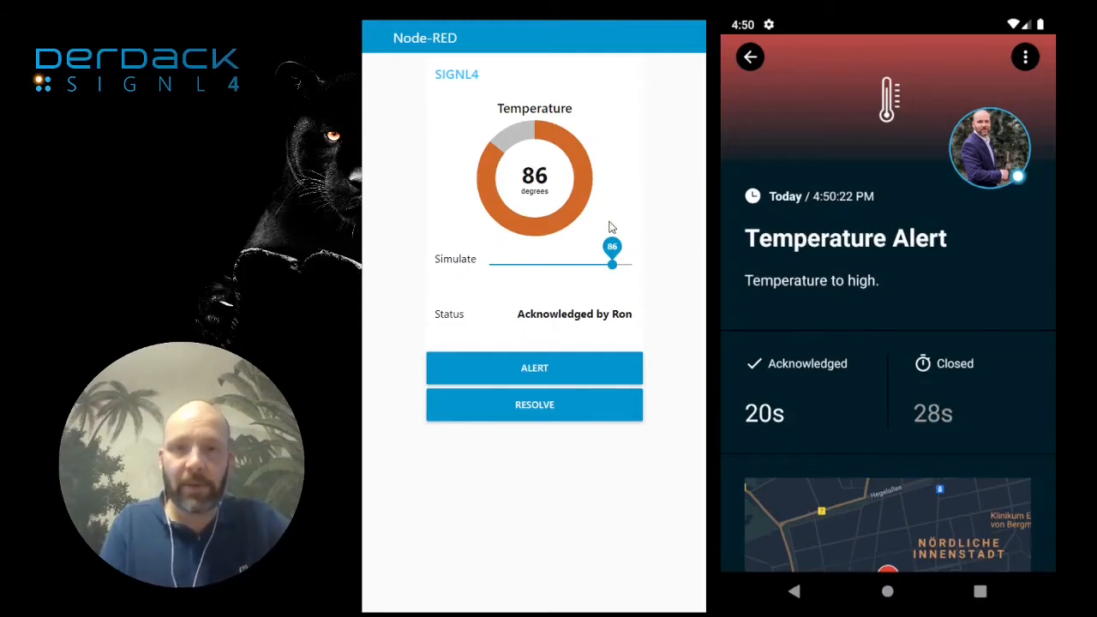
pyautogui.moveTo(612, 264); pyautogui.dragTo(506, 264)
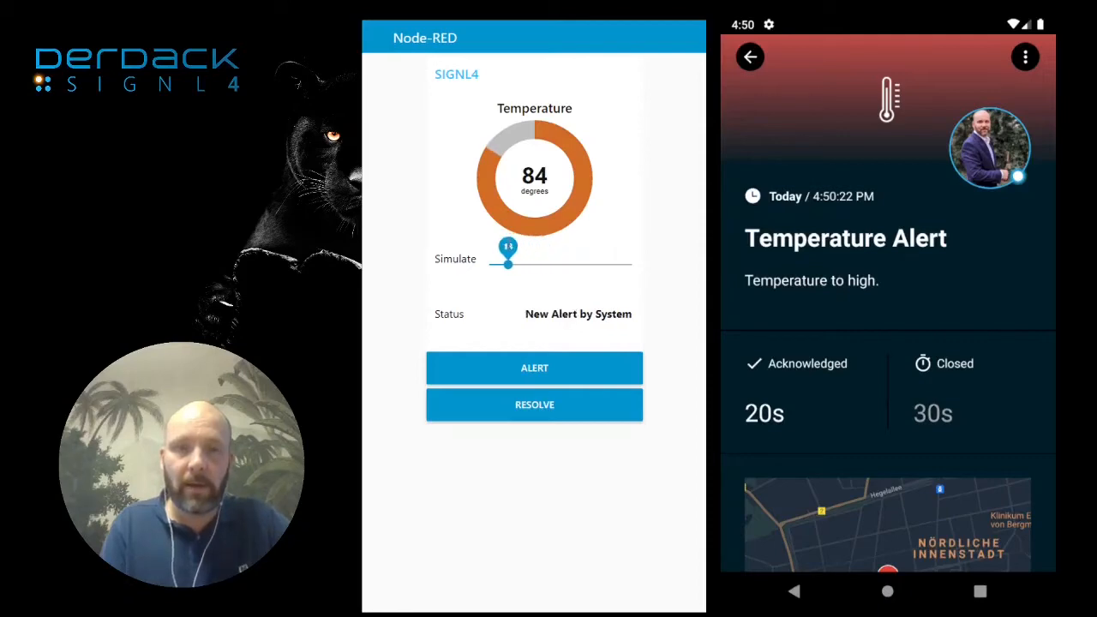
pyautogui.moveTo(508, 264); pyautogui.dragTo(497, 264)
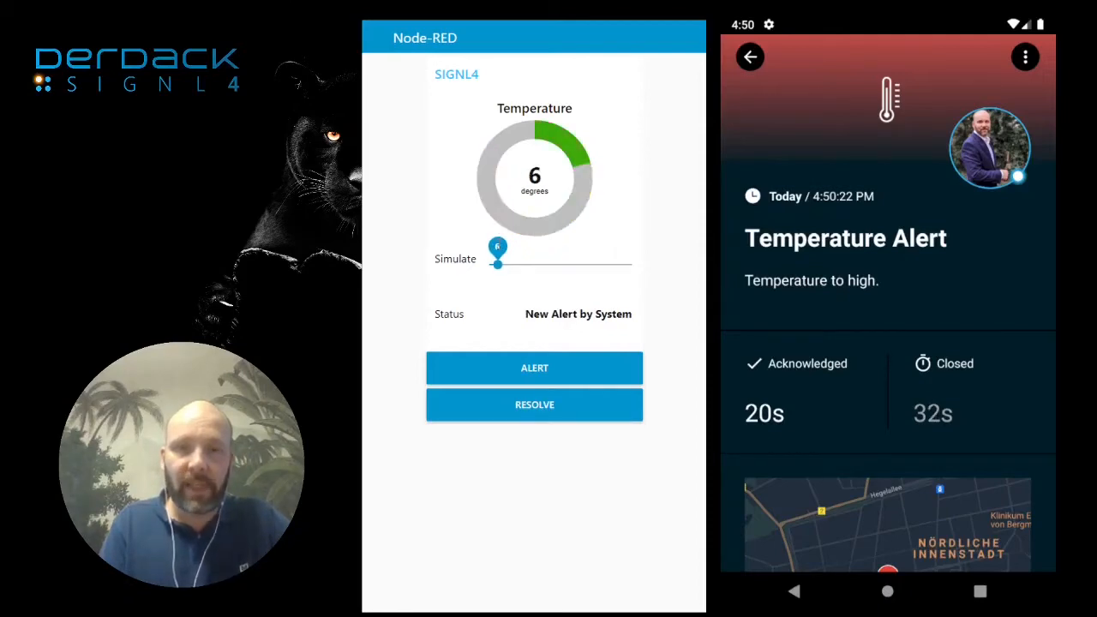